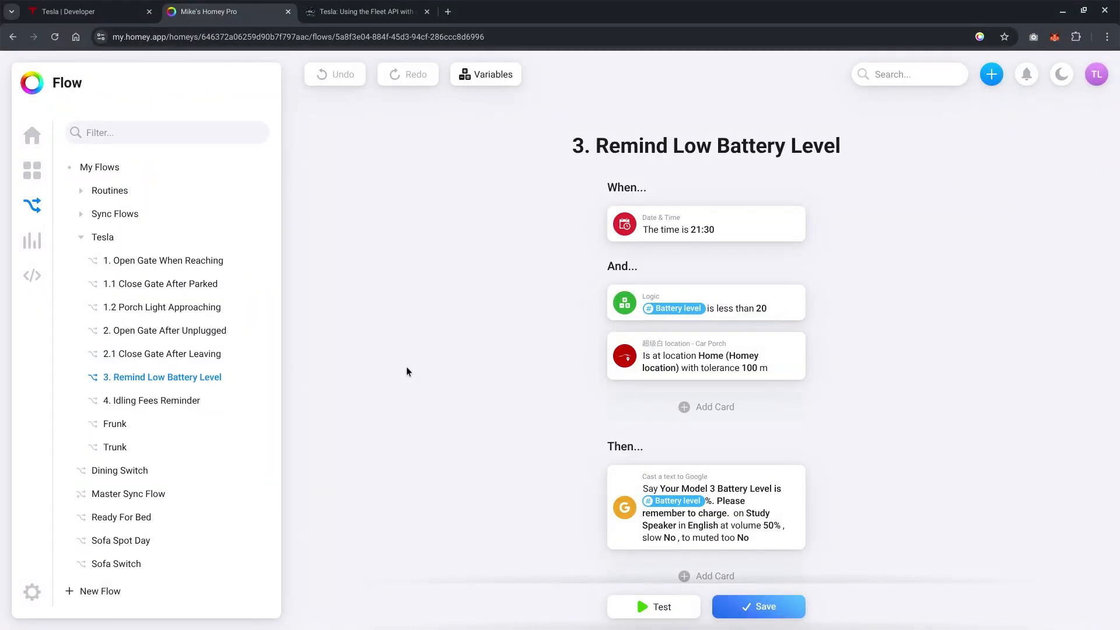
mouse_move(712, 235)
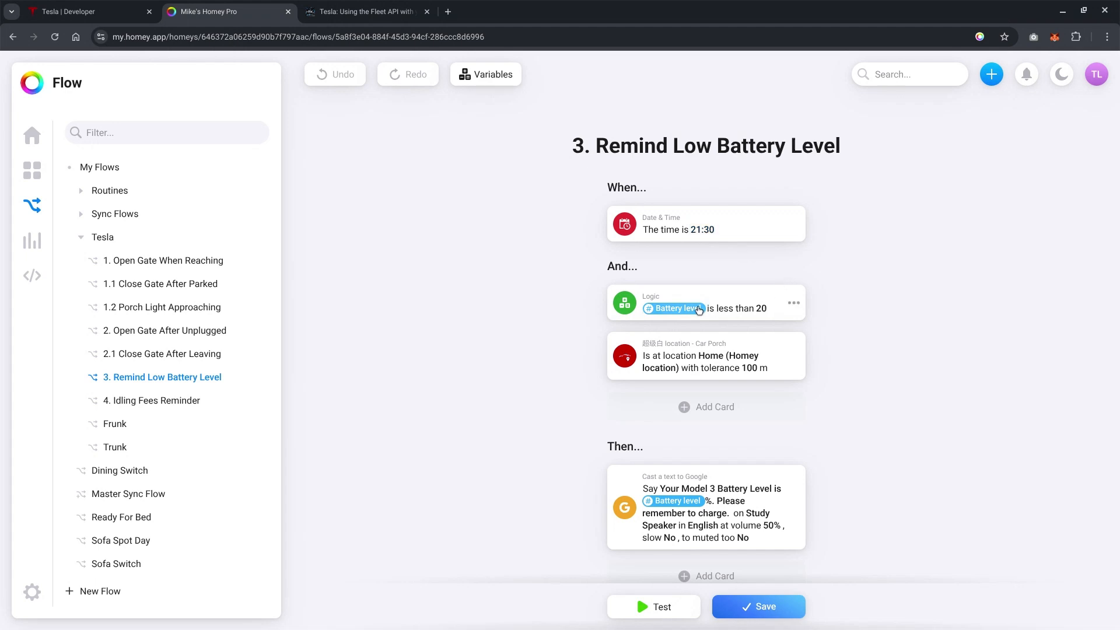
mouse_move(752, 350)
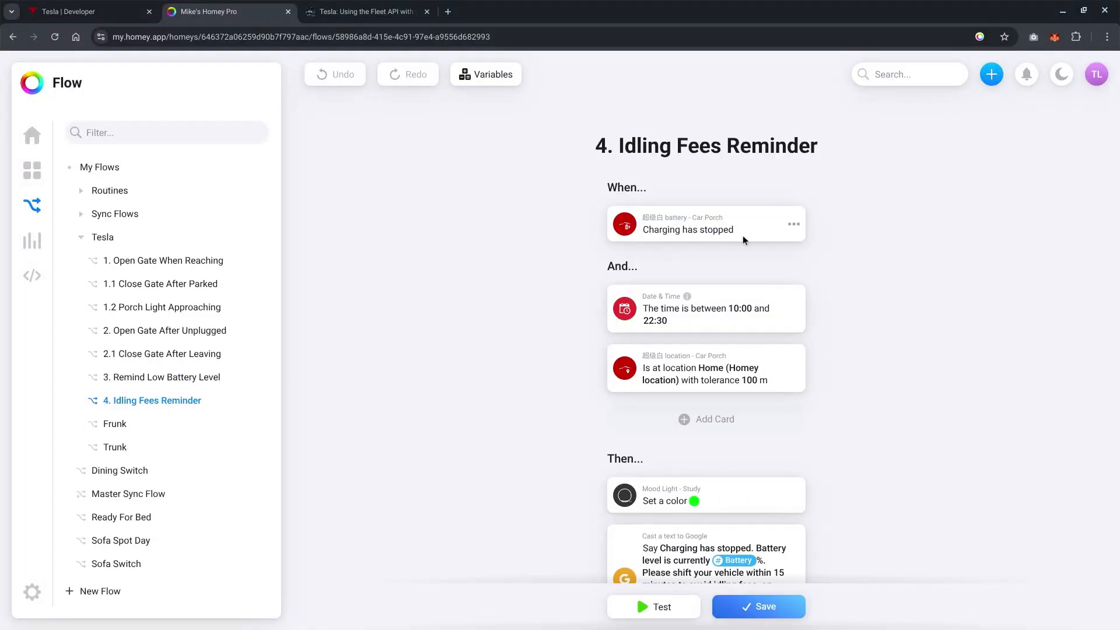
mouse_move(706, 315)
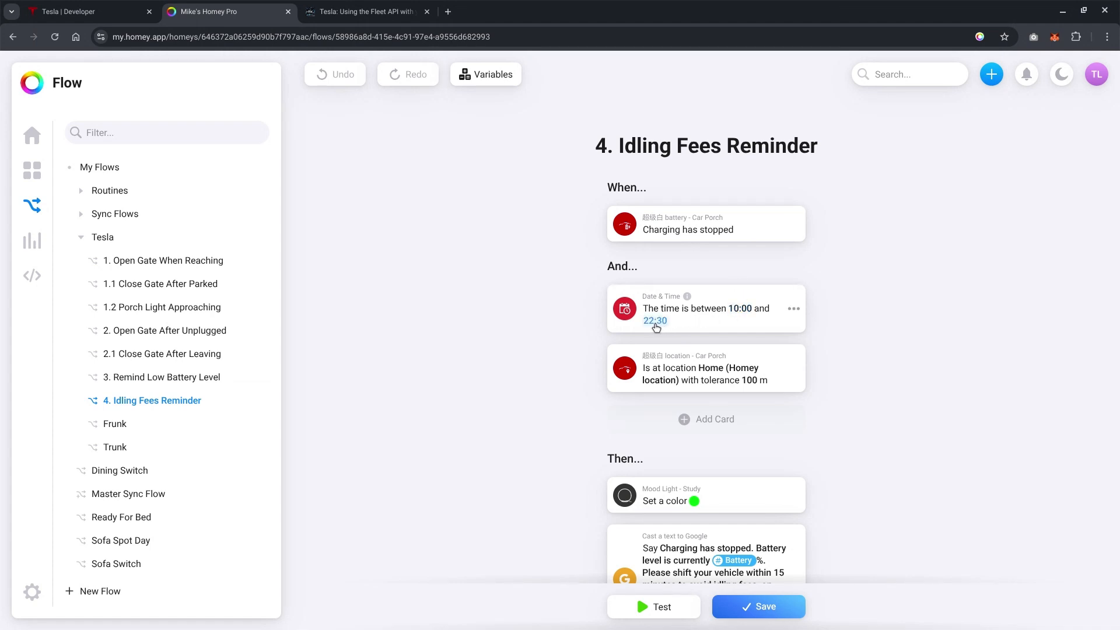
mouse_move(692, 322)
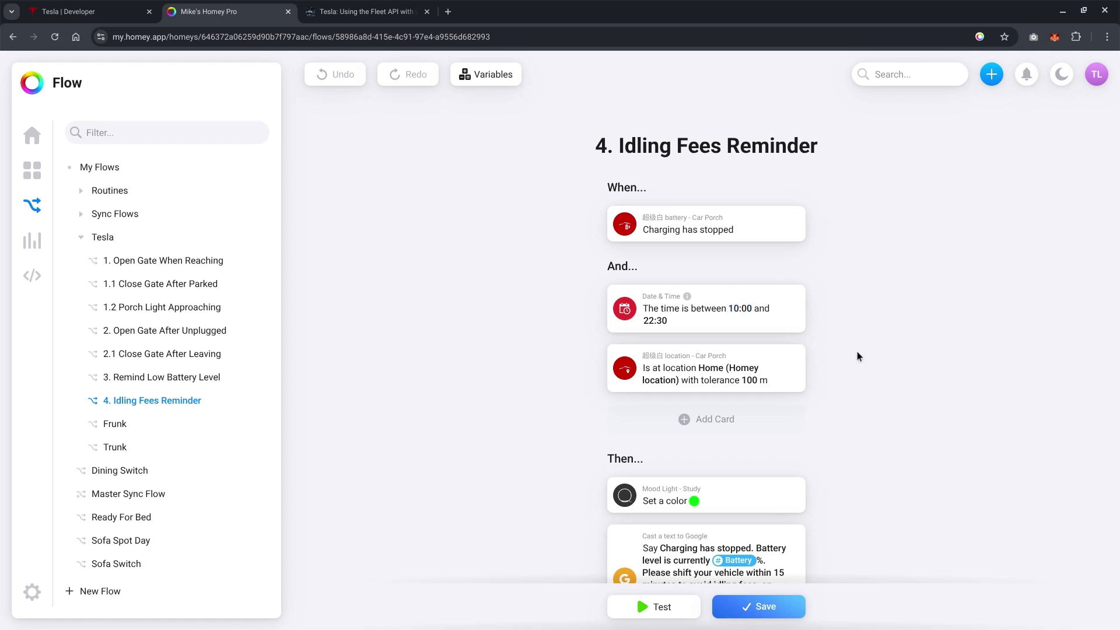
Scroll the Idling Fees Reminder flow down to its light temperature 50% and turn-off actions.
scroll("down", 3)
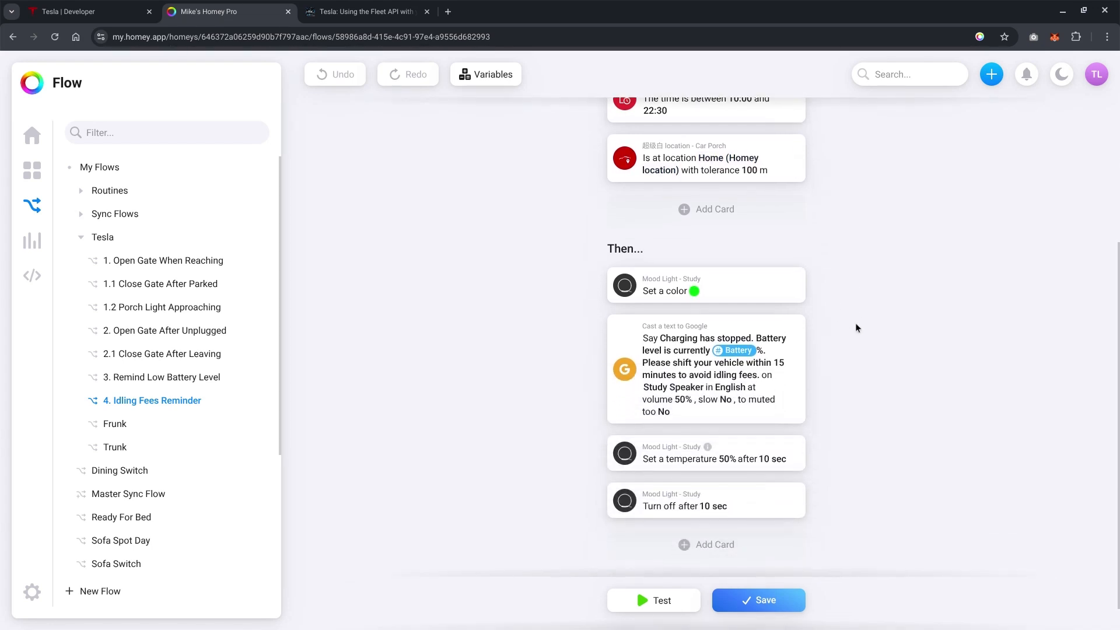
mouse_move(674, 297)
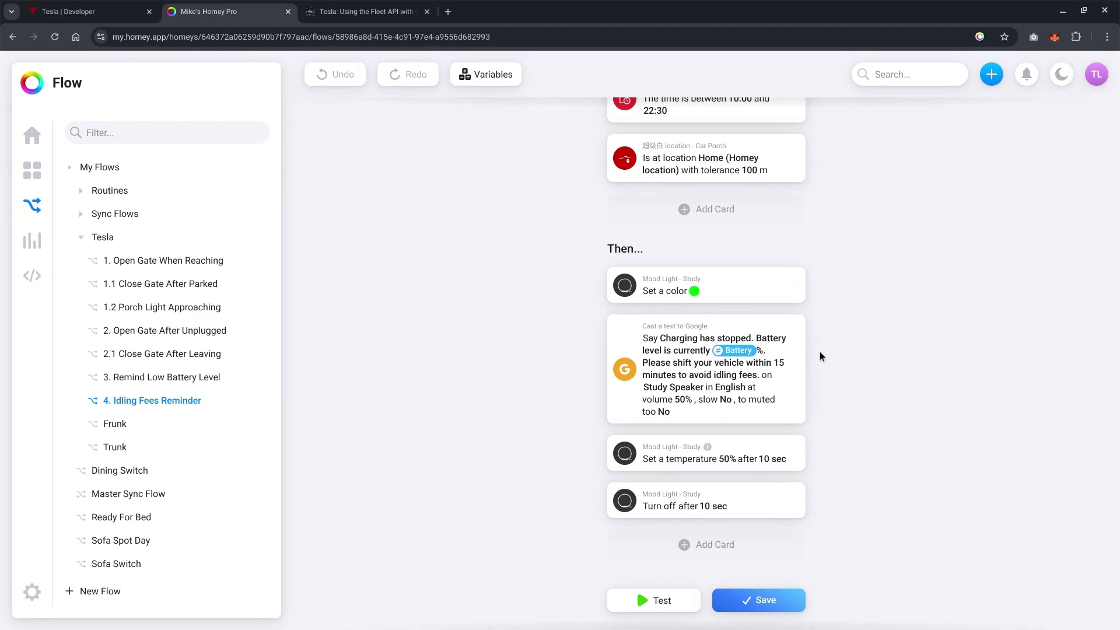
mouse_move(723, 518)
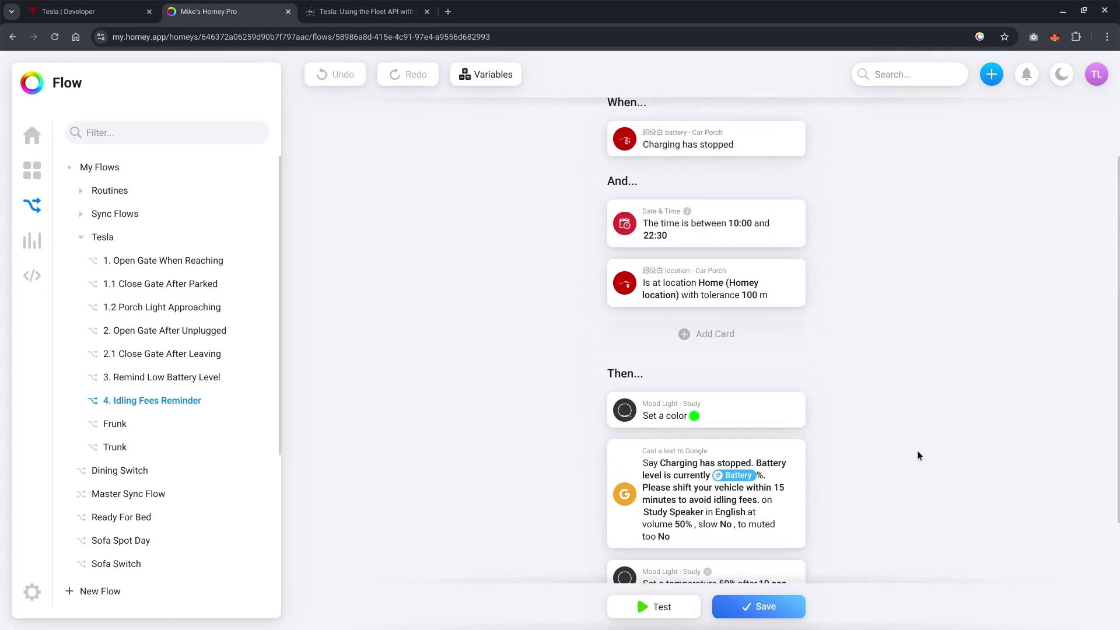
scroll("down", 3)
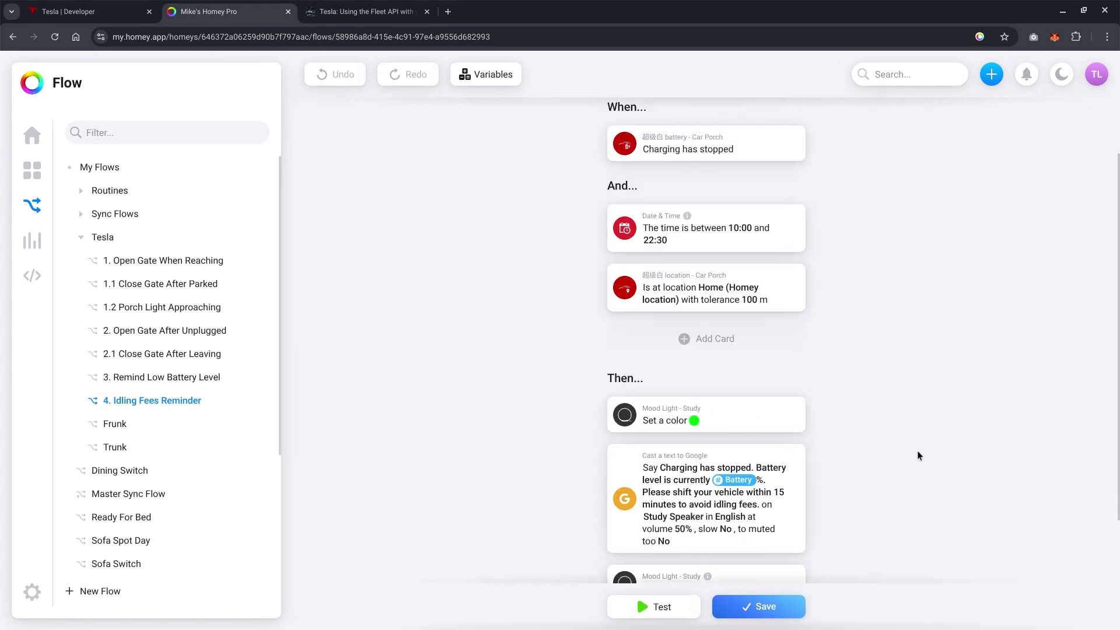
scroll("down", 3)
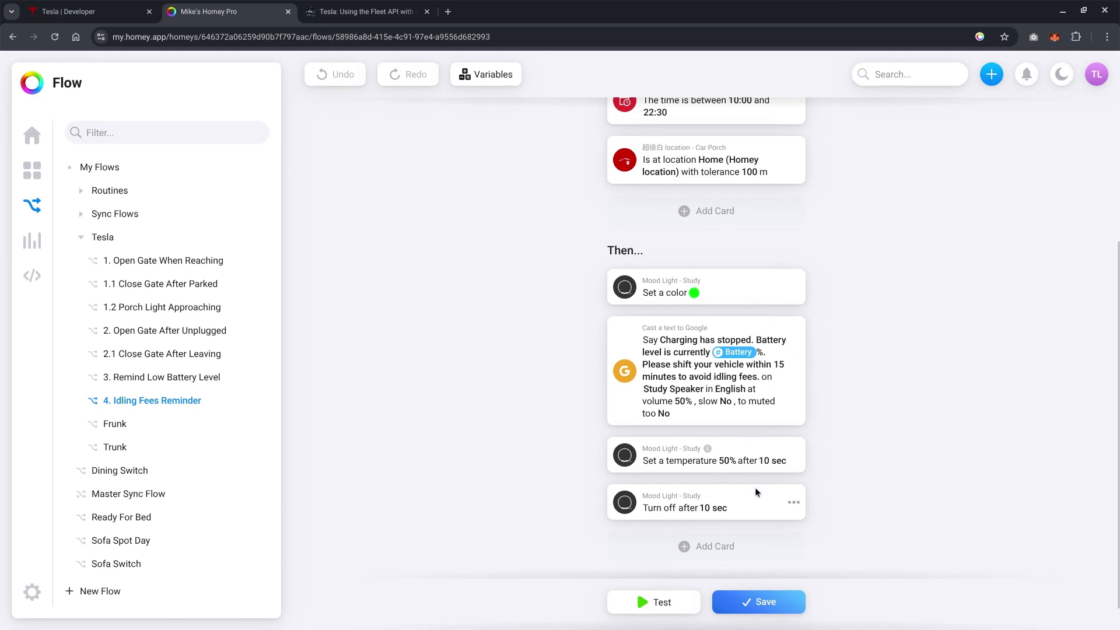
mouse_move(751, 493)
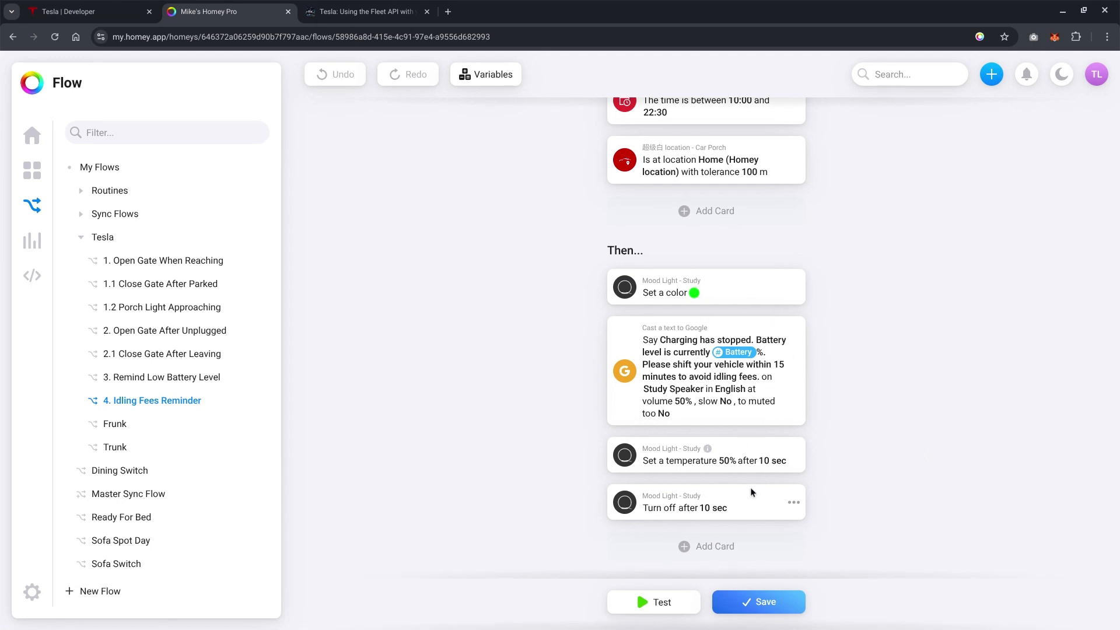
Switch between the Frunk and Trunk flows twice, ending on Trunk.
left_click(114, 423)
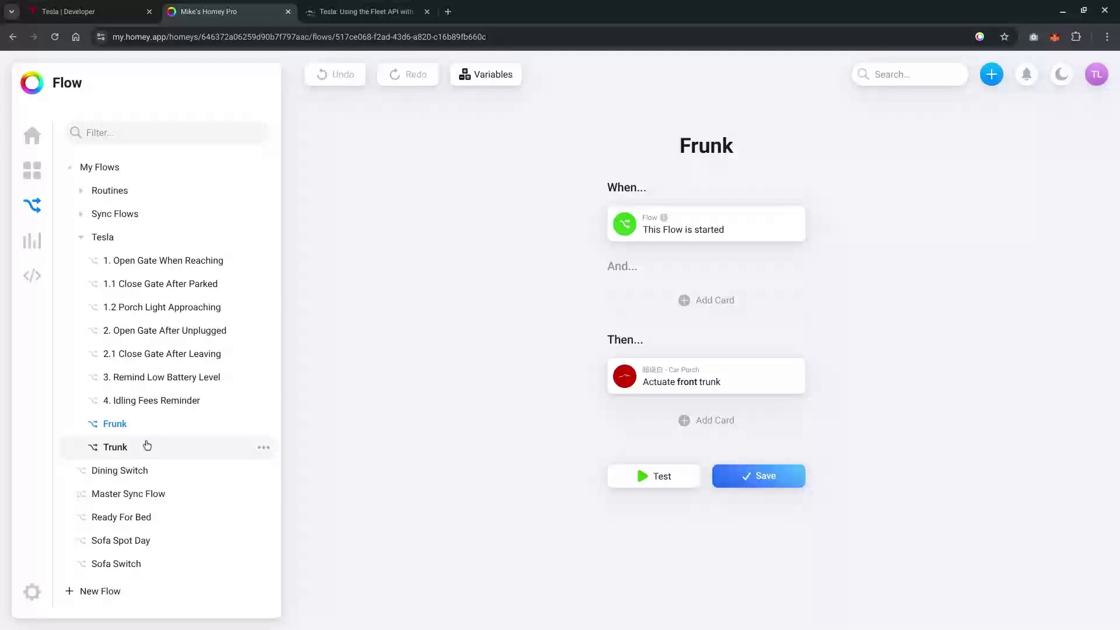
left_click(115, 448)
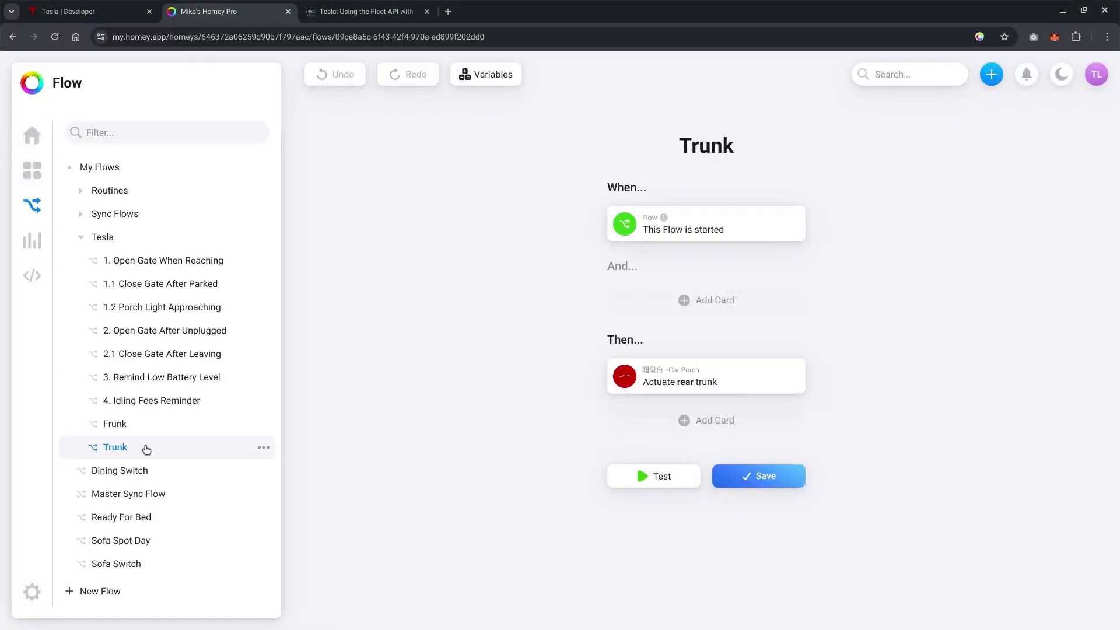
left_click(115, 423)
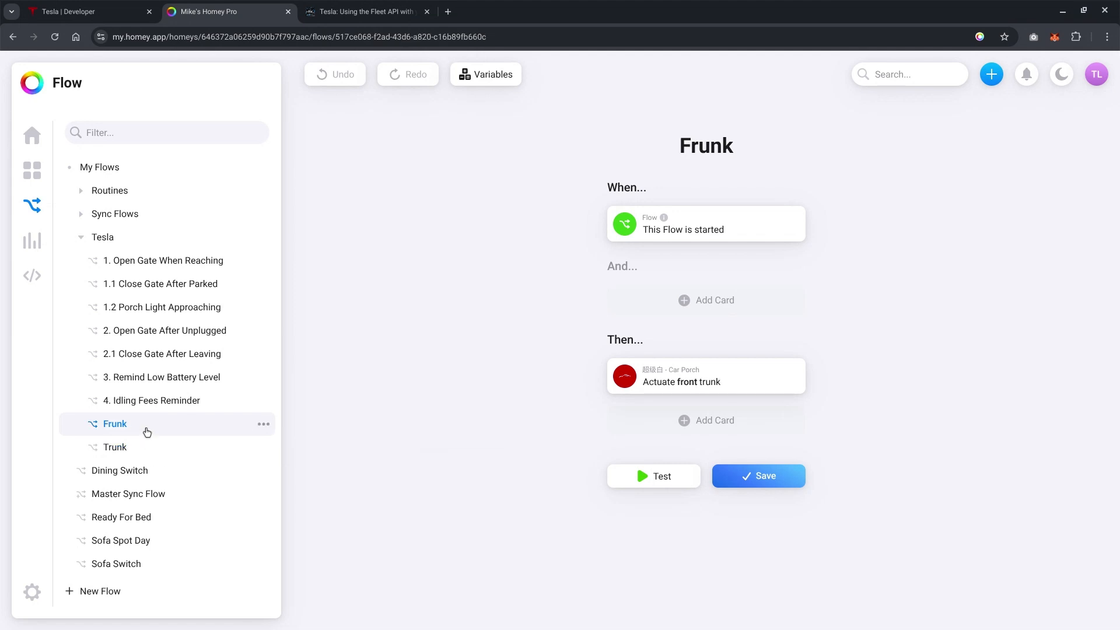
left_click(115, 446)
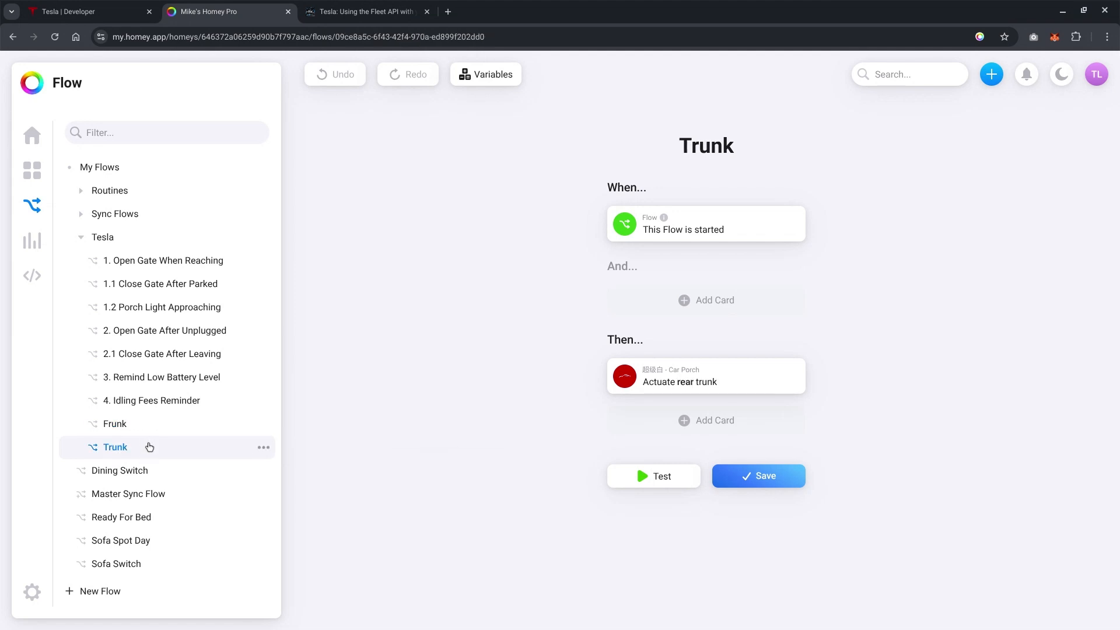
mouse_move(31, 134)
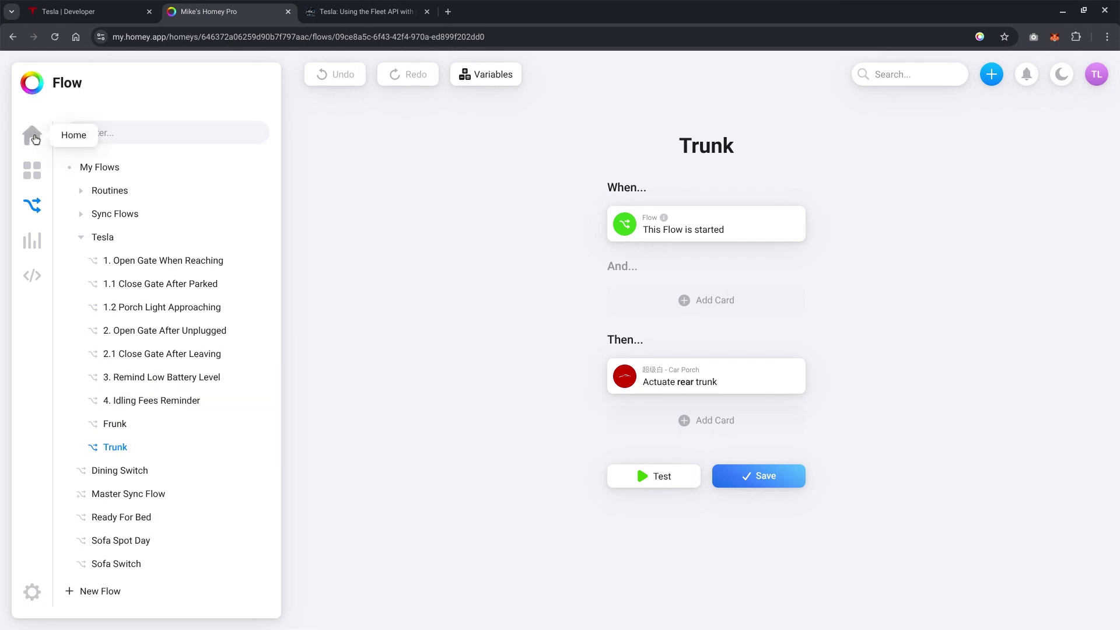
Go to the home page listing Frunk, Trunk and Ready For Bed favorite flows.
left_click(32, 135)
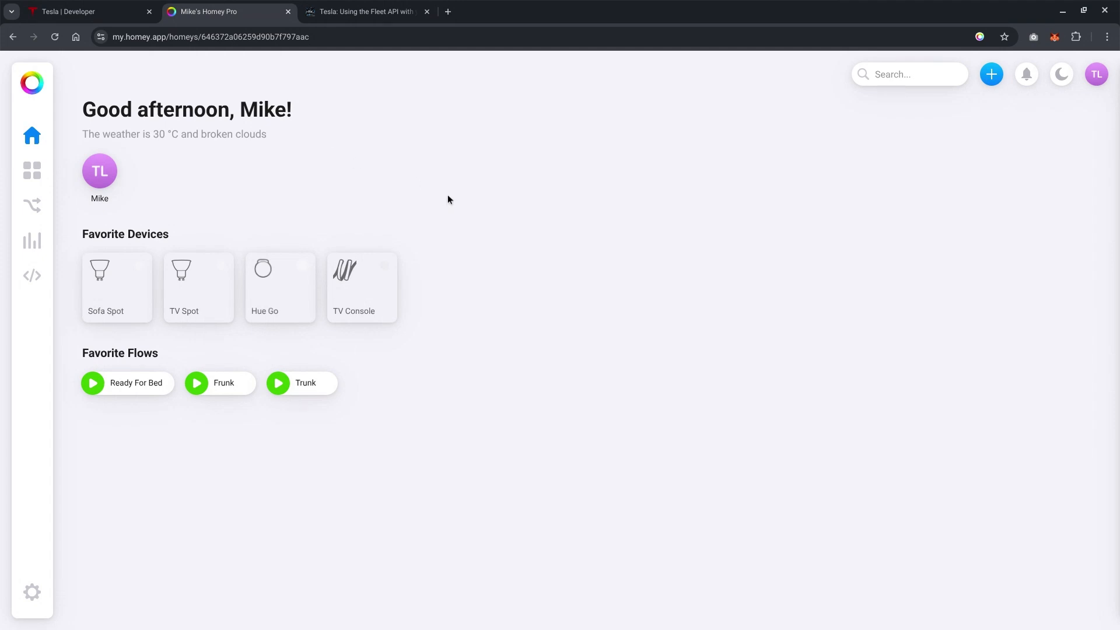
mouse_move(992, 74)
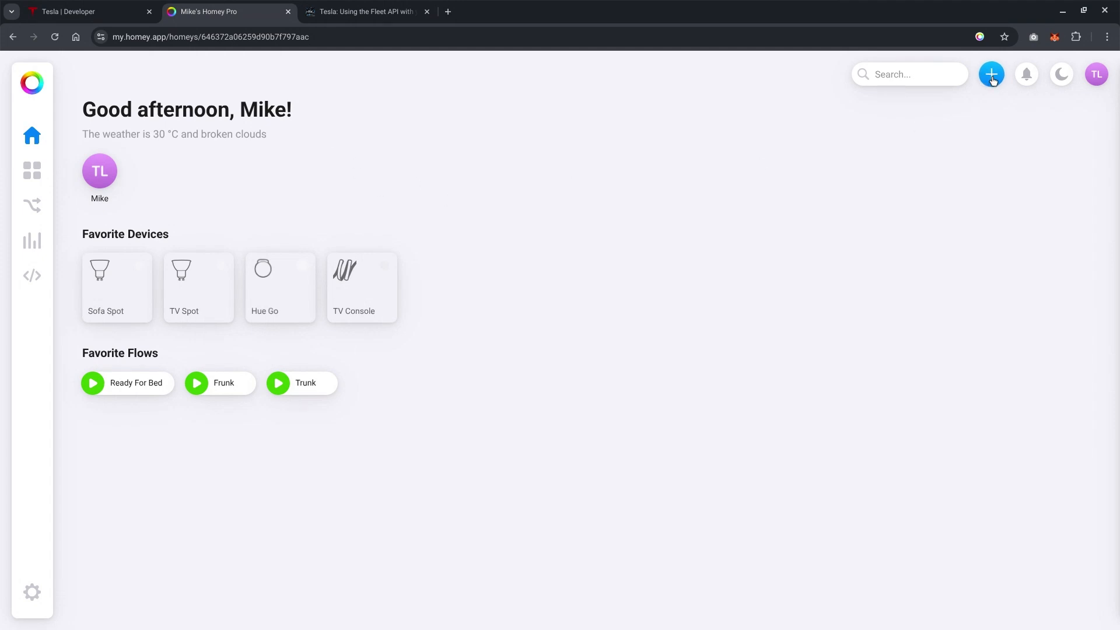
Search new devices for 'homeki' and choose the HomeKitty Flow Starter device.
left_click(992, 74)
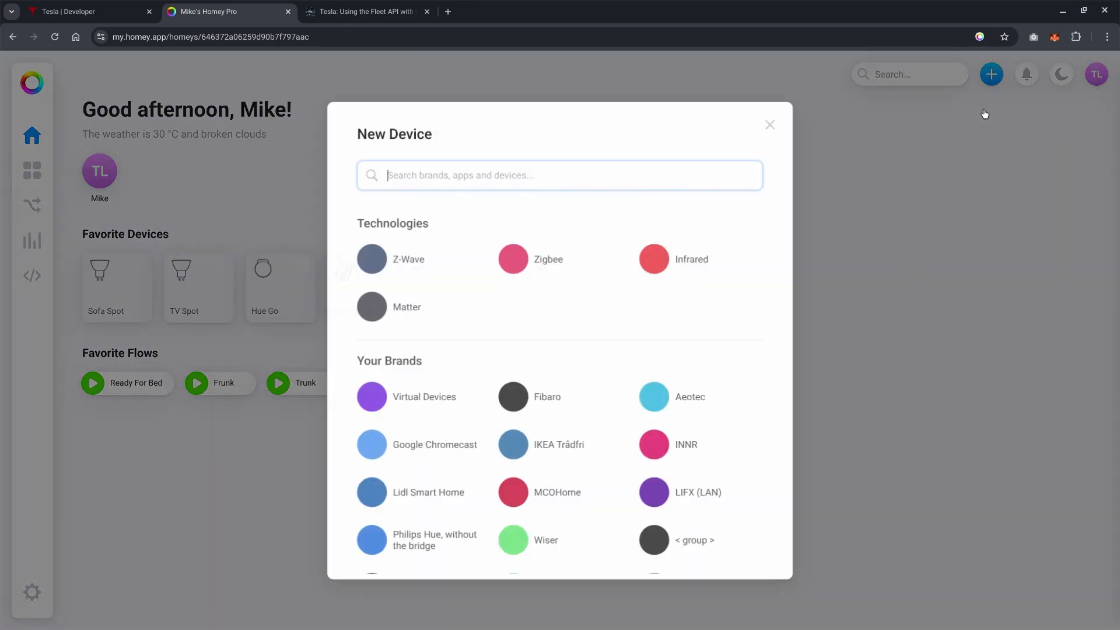
type("h")
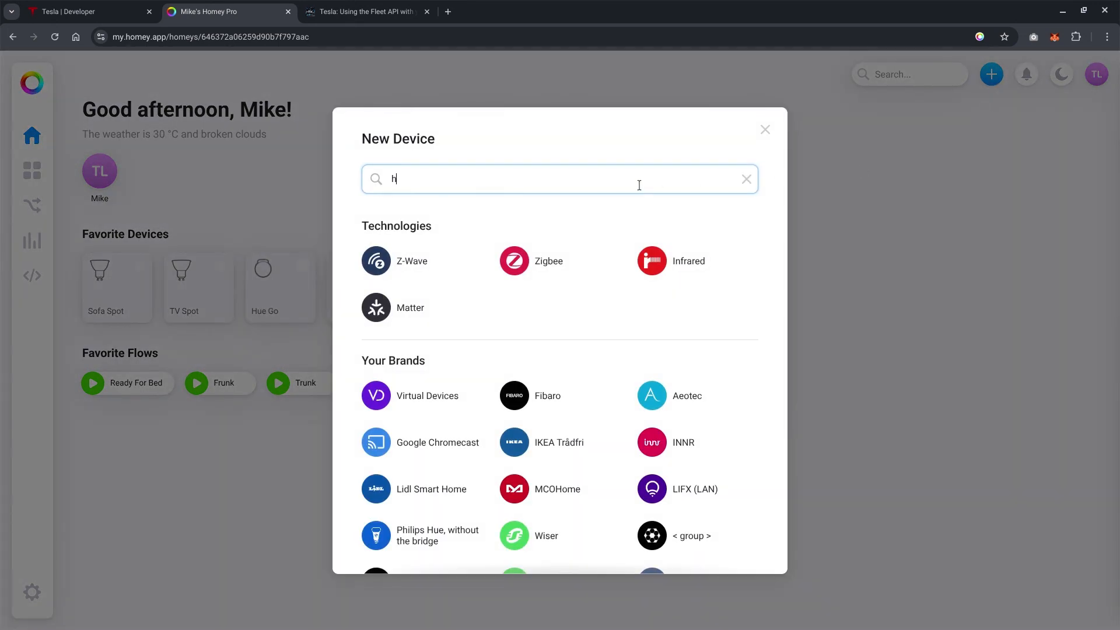
type("omeki")
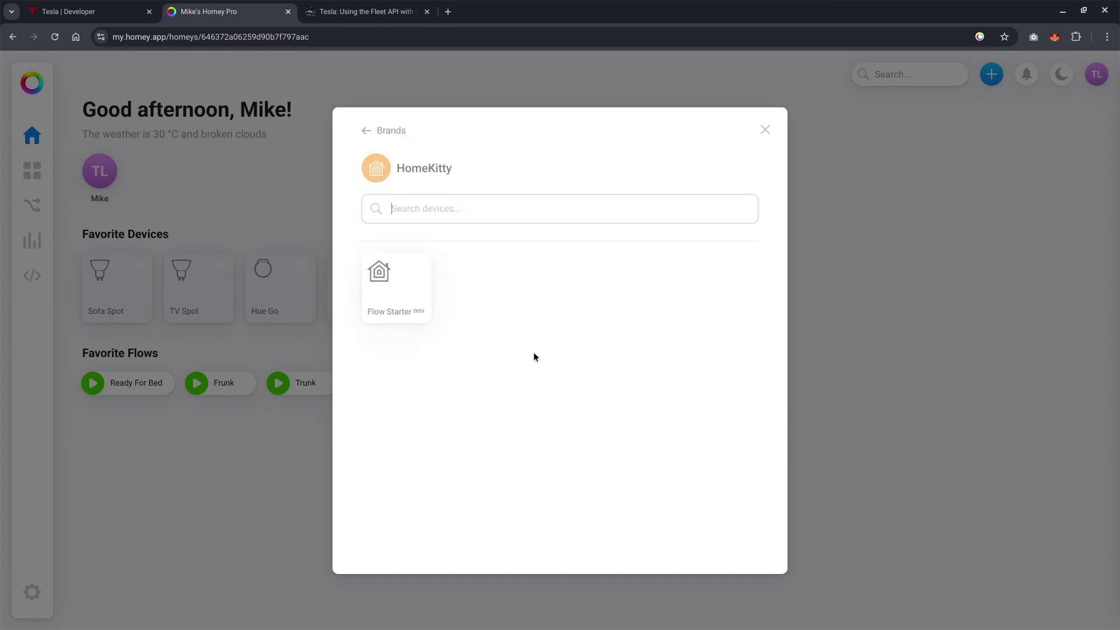
left_click(560, 208)
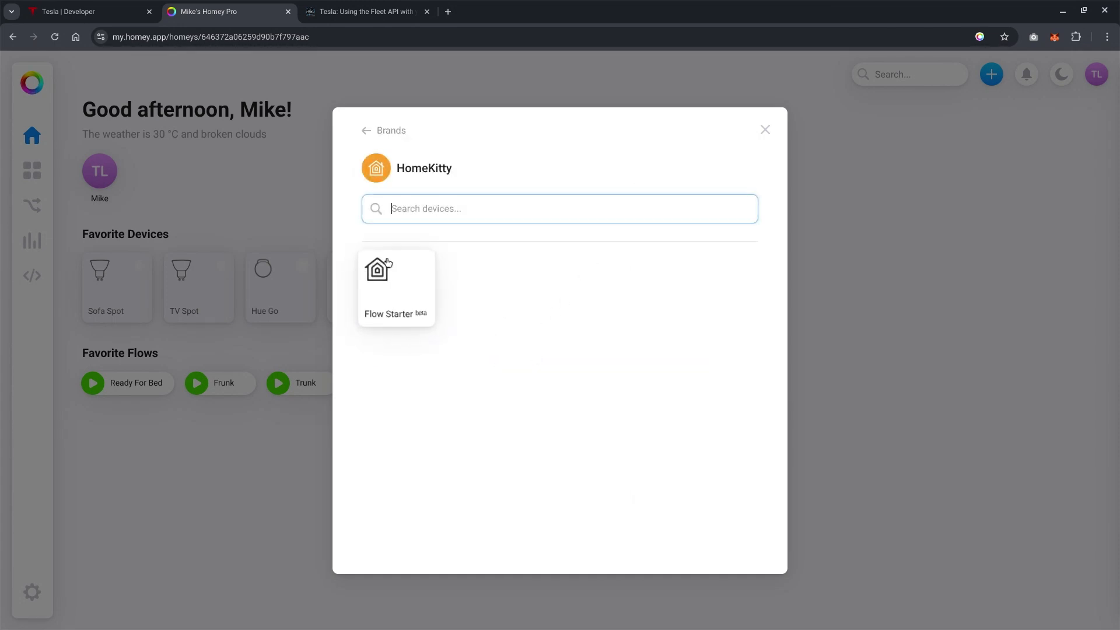